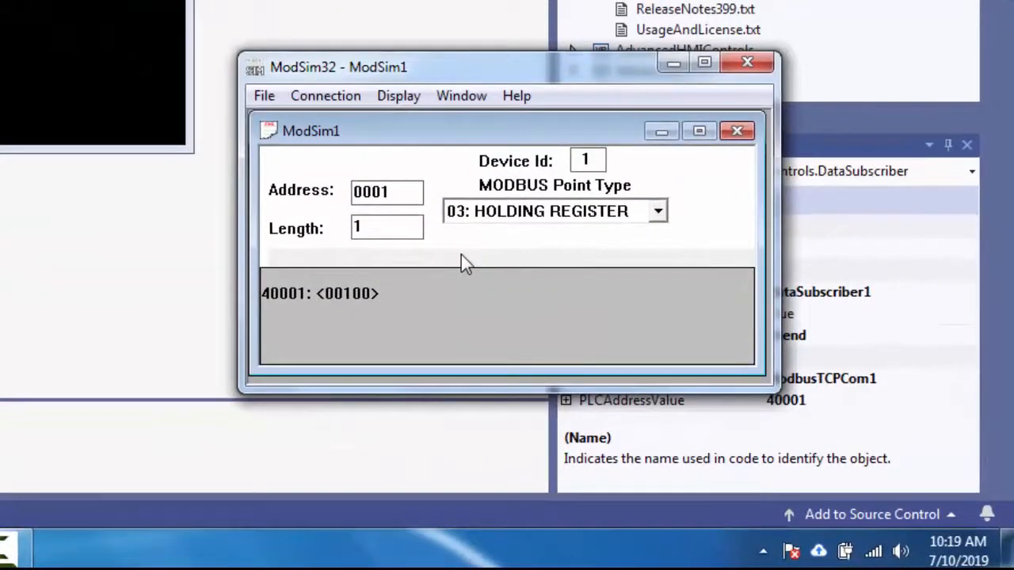
{"action": "mouse_move", "coordinate": [309, 308]}
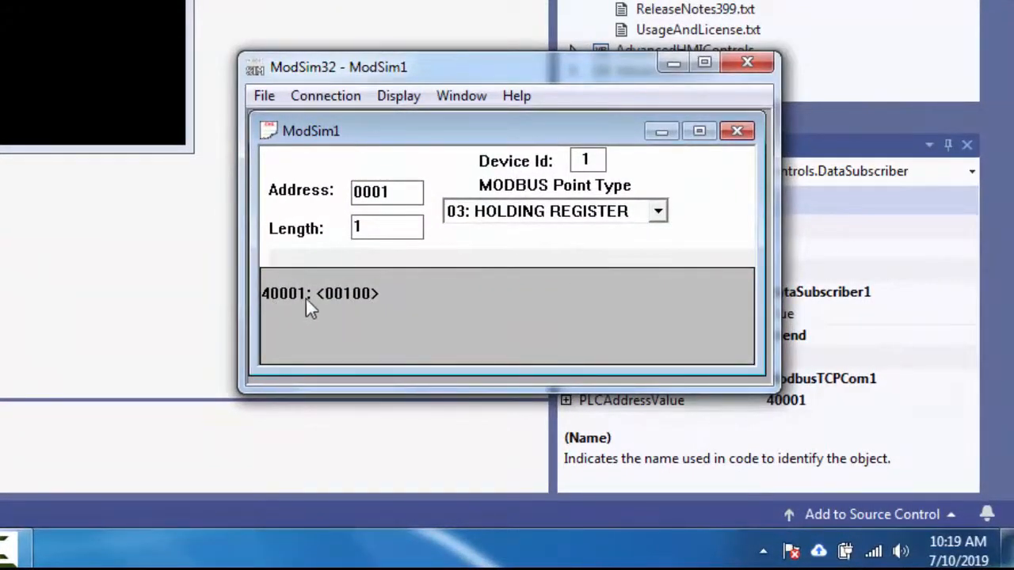
{"action": "mouse_move", "coordinate": [396, 308]}
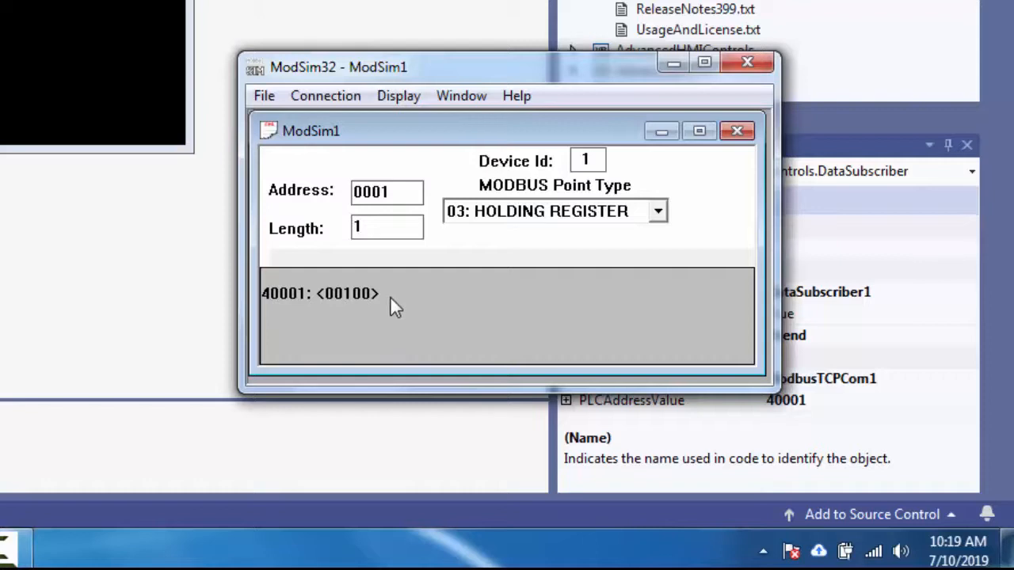
{"action": "mouse_move", "coordinate": [367, 305]}
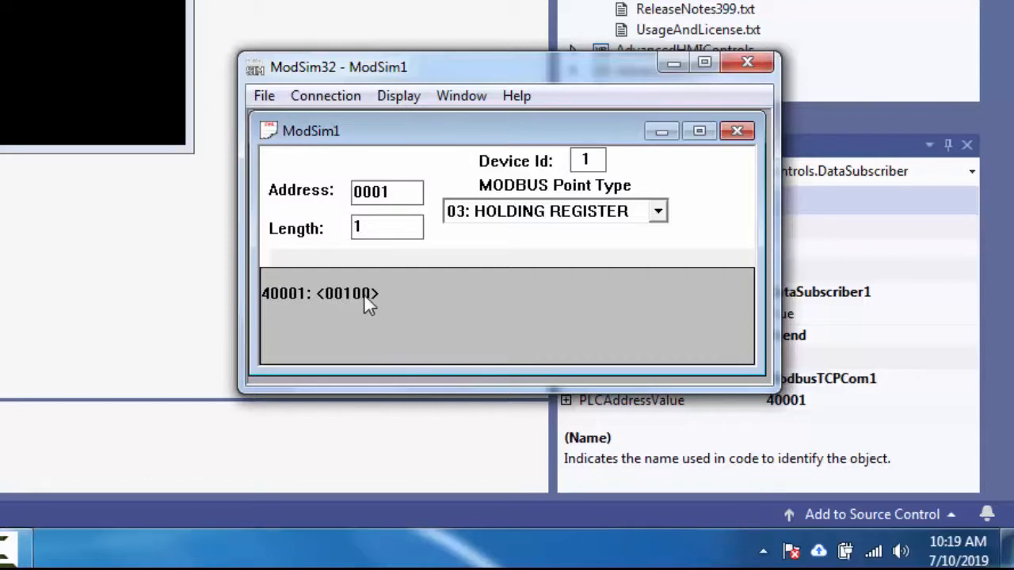
{"action": "mouse_move", "coordinate": [337, 294]}
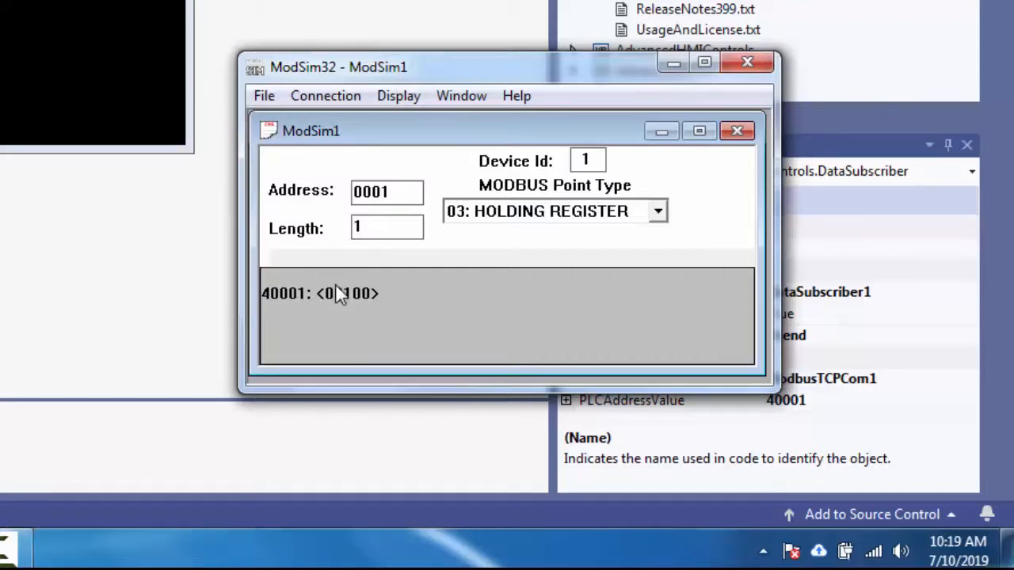
{"action": "mouse_move", "coordinate": [381, 305]}
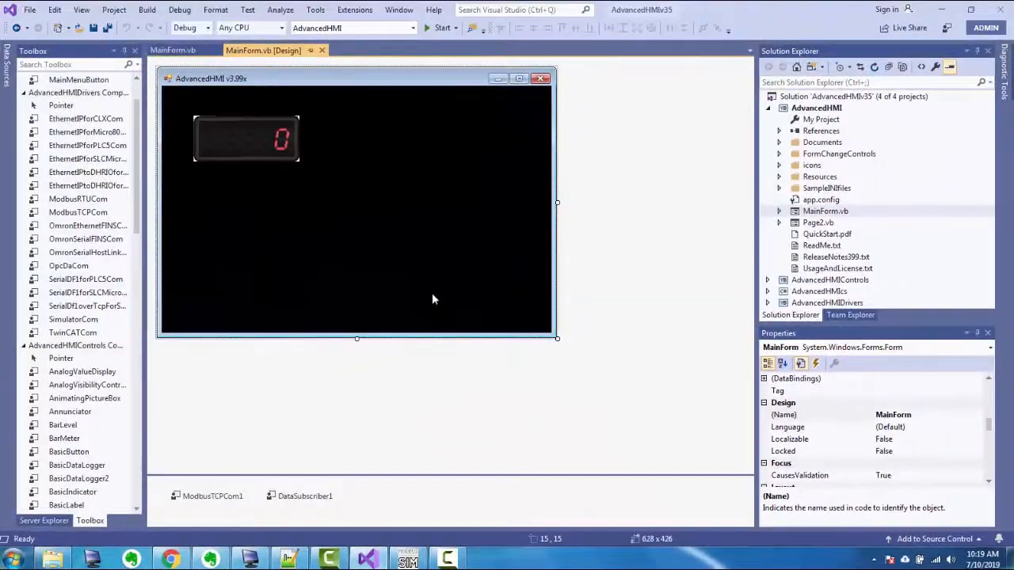
Generate the empty DataSubscriber1_DataChanged handler in MainForm.vb from the component tray
{"action": "left_click", "coordinate": [304, 496]}
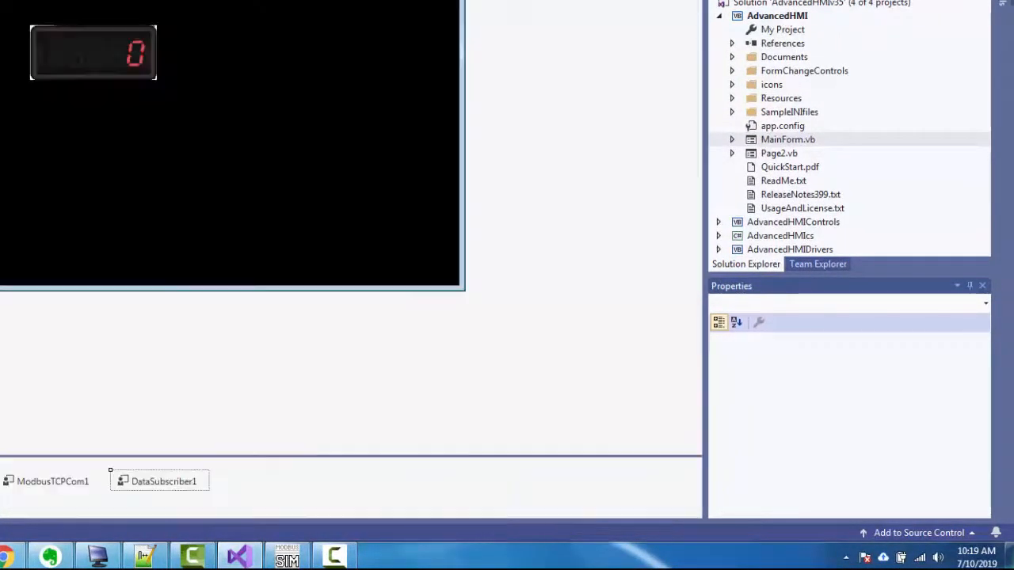
{"action": "left_click", "coordinate": [163, 480]}
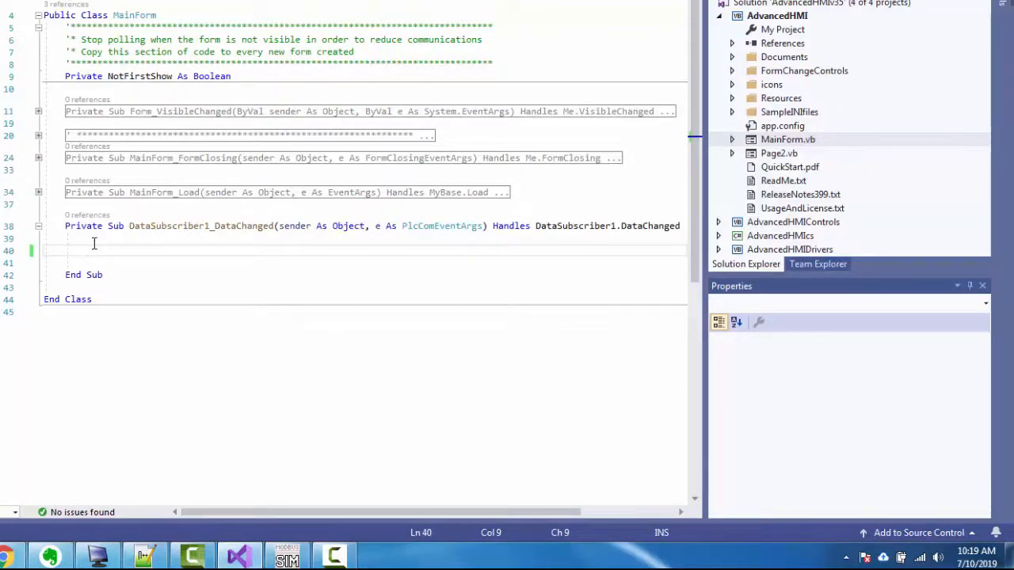
{"action": "mouse_move", "coordinate": [154, 366]}
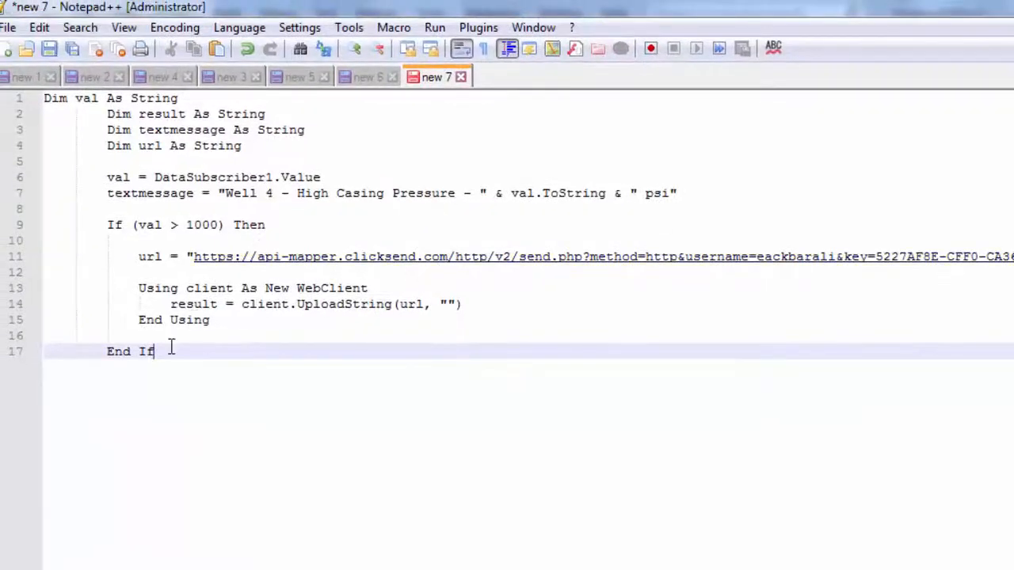
Select the prepared ClickSend SMS alert code for pasting into the DataChanged handler
{"action": "key", "text": "ctrl+a"}
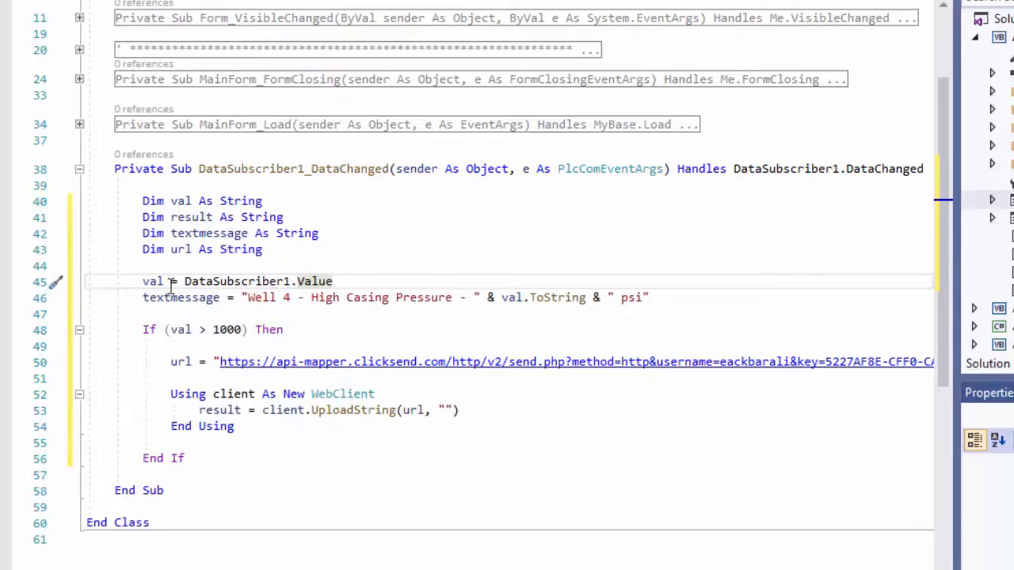
{"action": "mouse_move", "coordinate": [152, 281]}
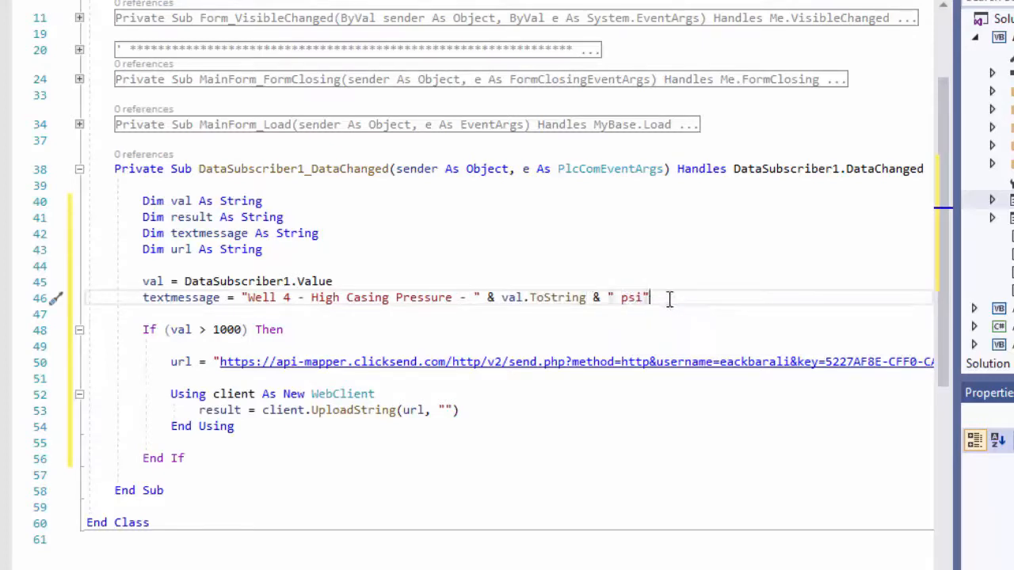
{"action": "mouse_move", "coordinate": [193, 437]}
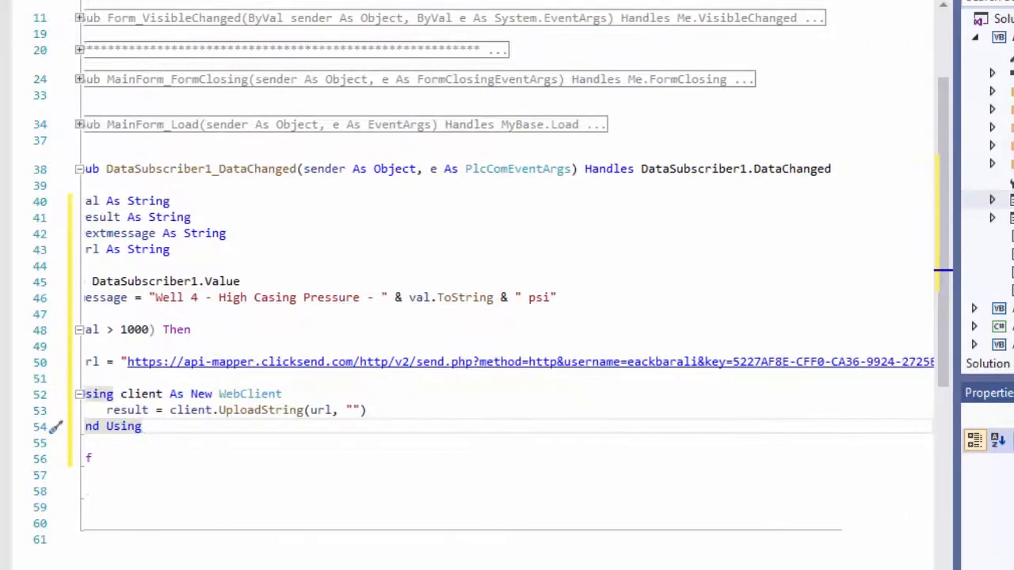
Review the send.php GET example URL parameters, then bring up the ClickSend Dashboard
{"action": "scroll", "scroll_direction": "left", "scroll_amount": 3}
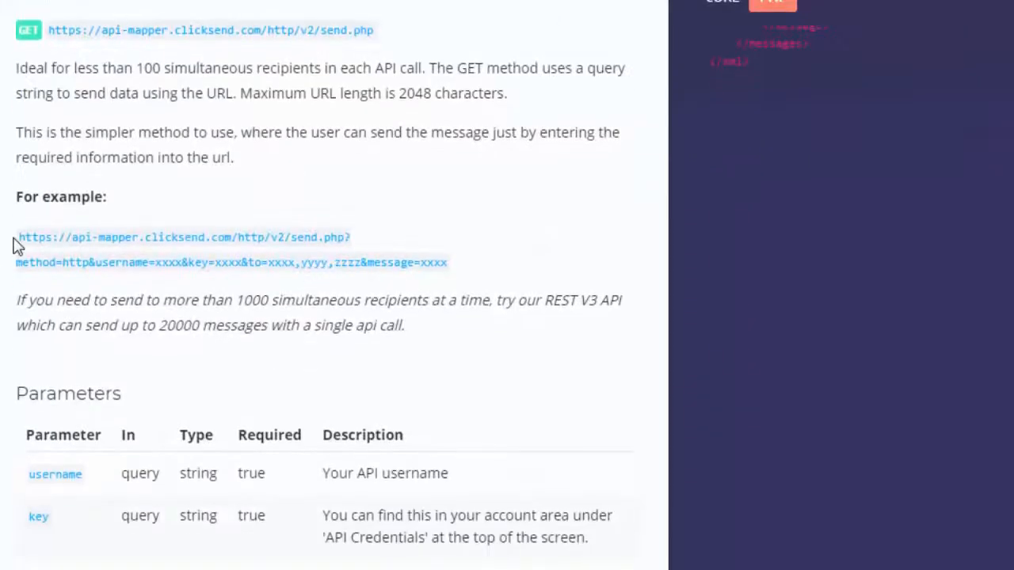
{"action": "mouse_move", "coordinate": [41, 237]}
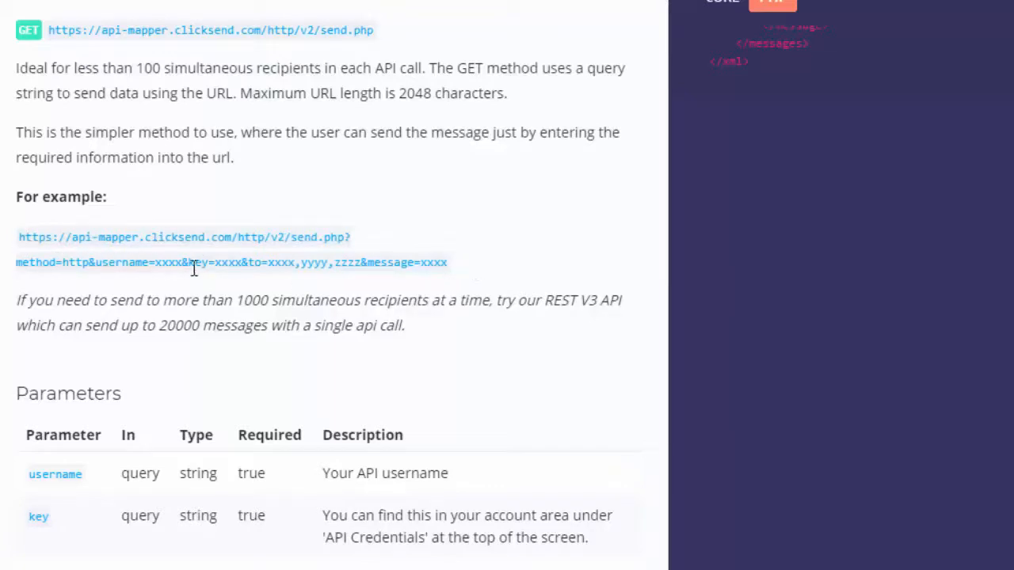
{"action": "mouse_move", "coordinate": [156, 261]}
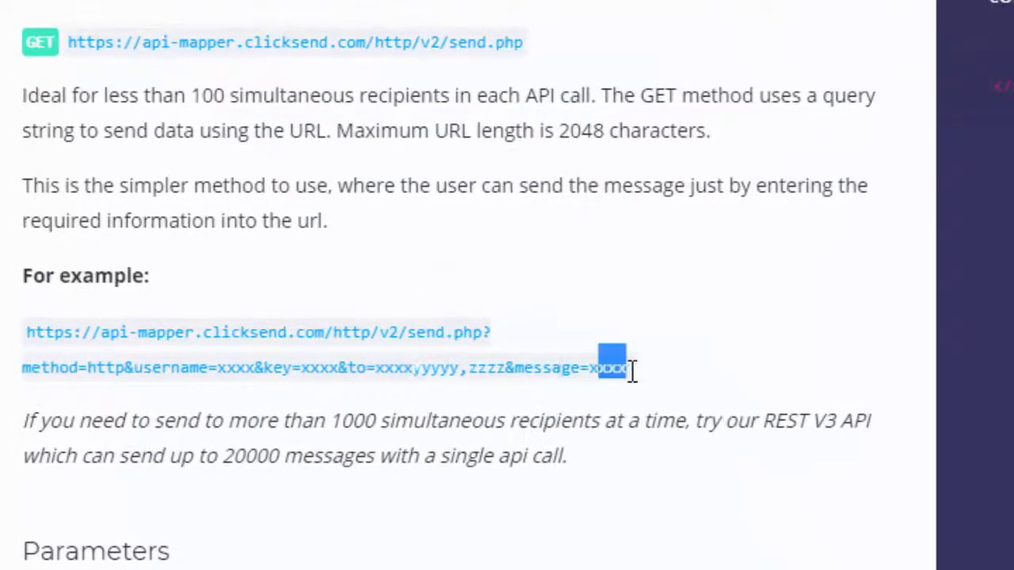
{"action": "mouse_move", "coordinate": [463, 374]}
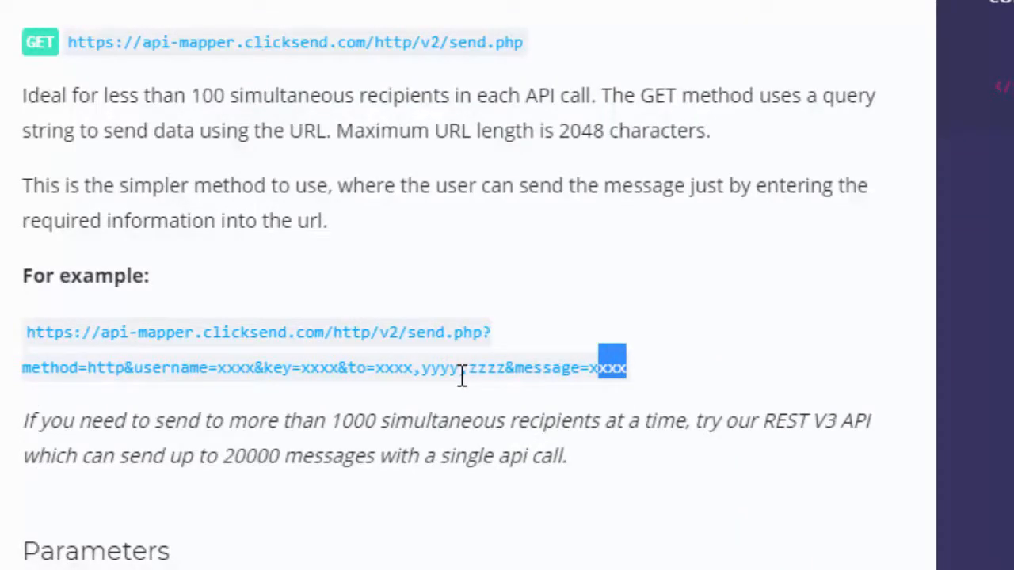
{"action": "left_click", "coordinate": [364, 9]}
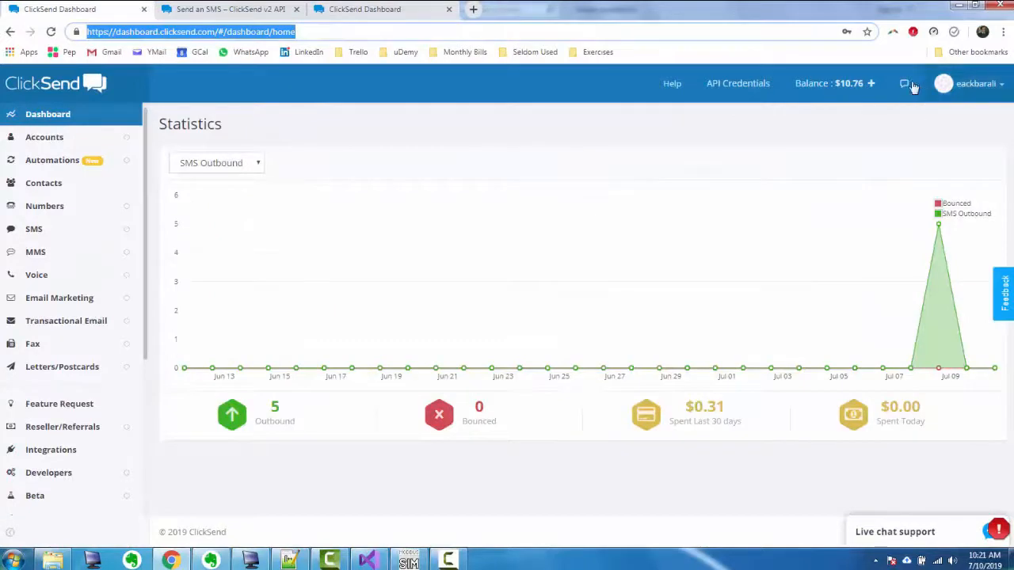
{"action": "mouse_move", "coordinate": [545, 245]}
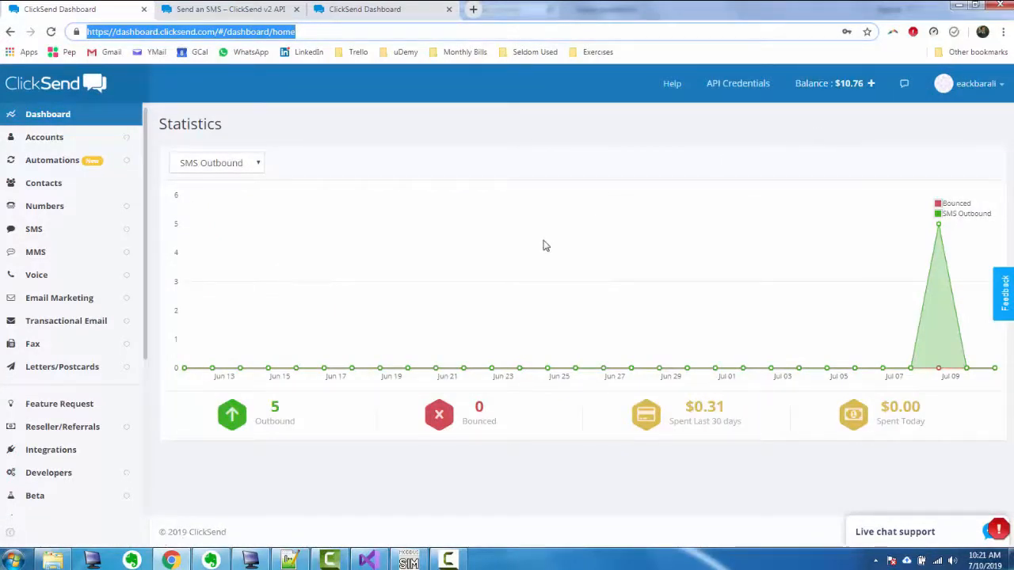
{"action": "mouse_move", "coordinate": [691, 228]}
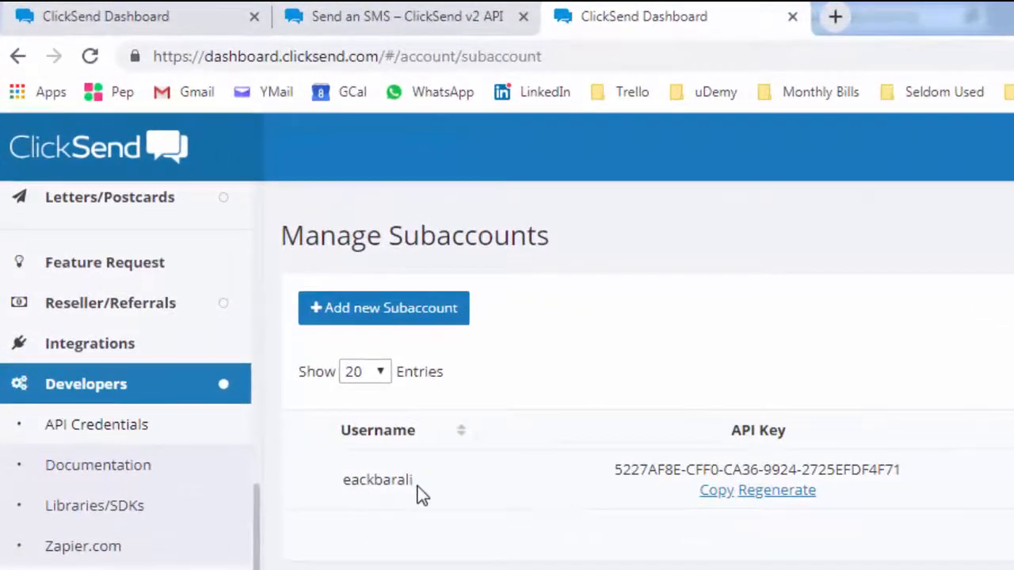
{"action": "mouse_move", "coordinate": [617, 484]}
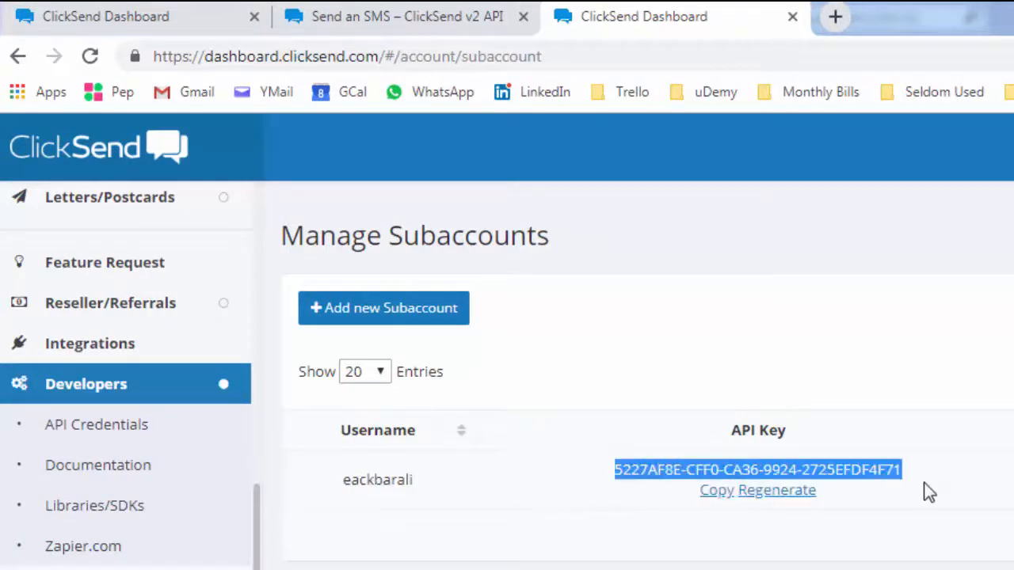
Copy the API key from Developers > Subaccounts in the ClickSend Dashboard
{"action": "left_click", "coordinate": [846, 469]}
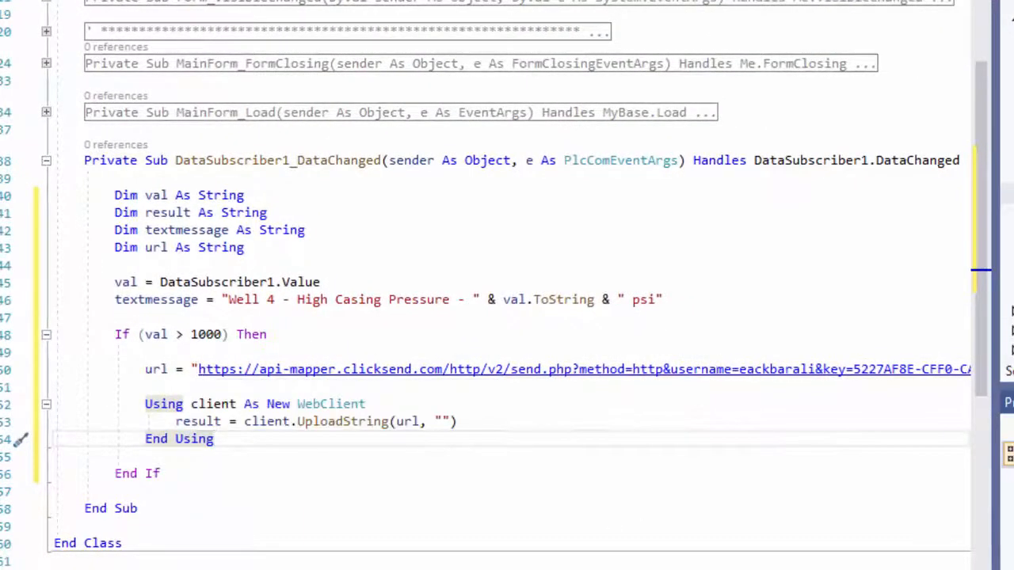
{"action": "mouse_move", "coordinate": [464, 369]}
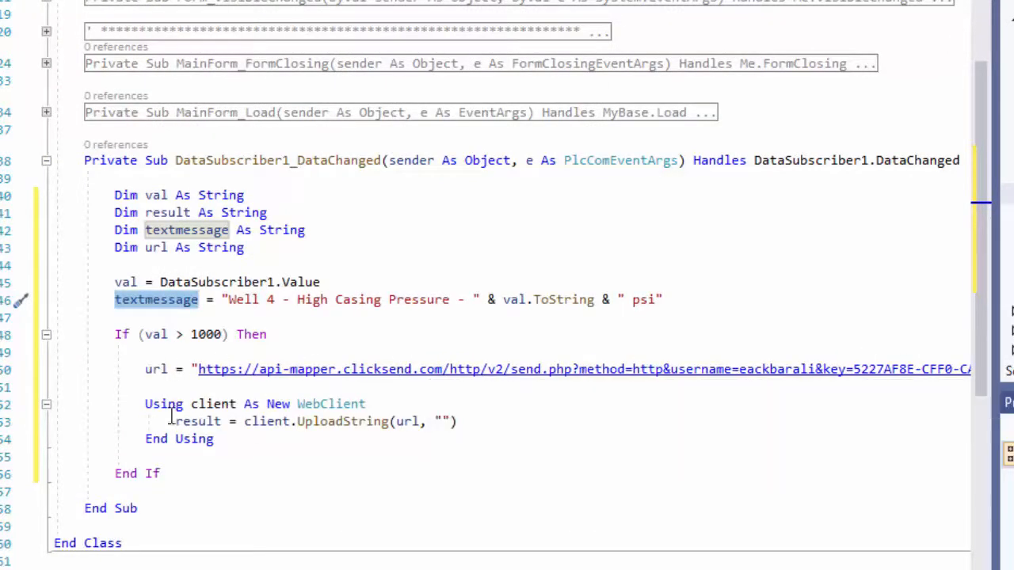
Highlight part of the DataChanged handler code while reviewing it before running
{"action": "left_click_drag", "start_coordinate": [144, 404], "coordinate": [214, 439]}
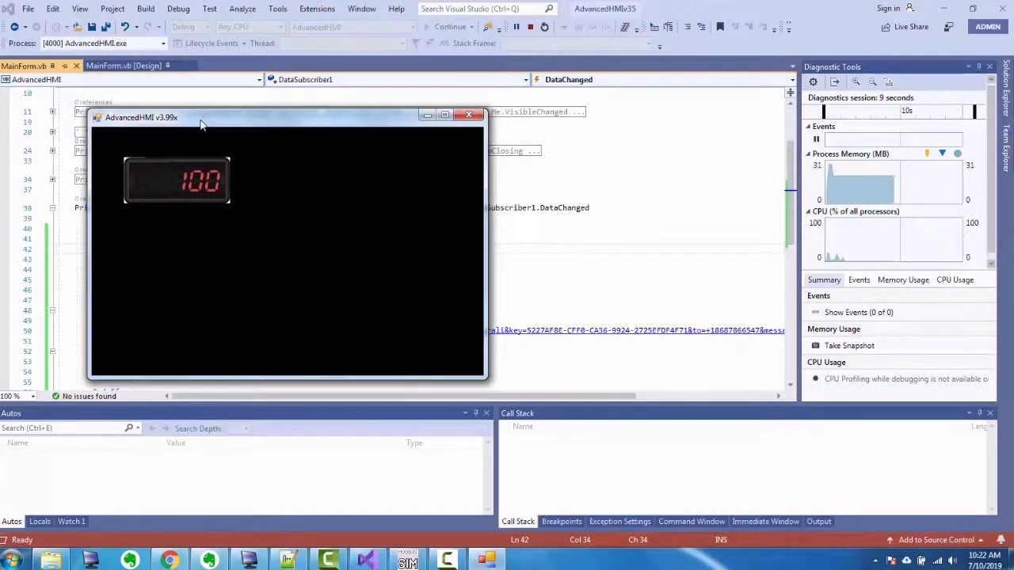
{"action": "mouse_move", "coordinate": [486, 560]}
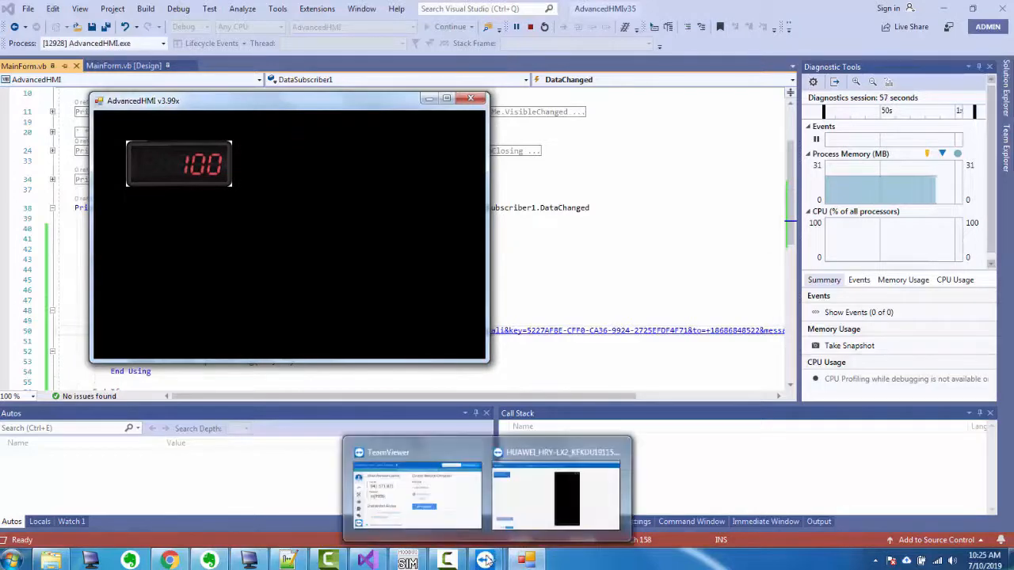
Show the phone's main home screen in the TeamViewer remote session
{"action": "left_click", "coordinate": [555, 491]}
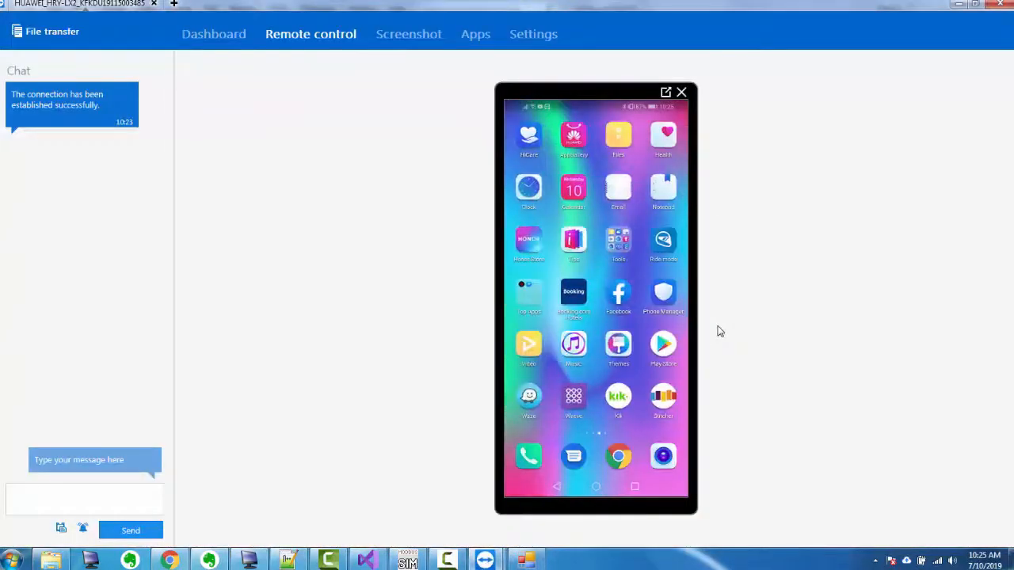
{"action": "left_click_drag", "start_coordinate": [634, 317], "coordinate": [515, 316]}
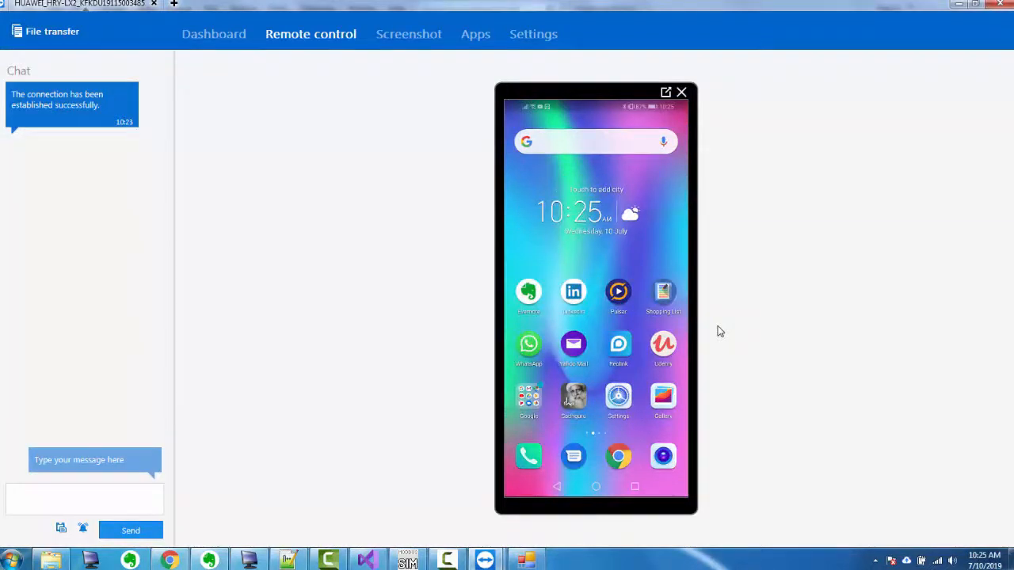
{"action": "left_click", "coordinate": [573, 456]}
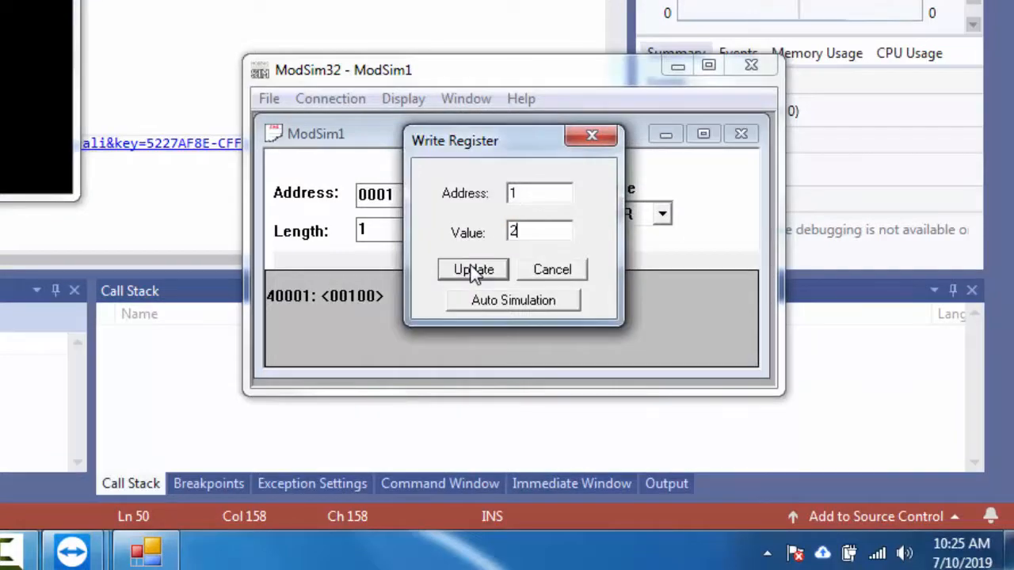
Write 2100 into ModSim32 holding register 40001, exceeding the 1000 alert threshold
{"action": "type", "text": "100"}
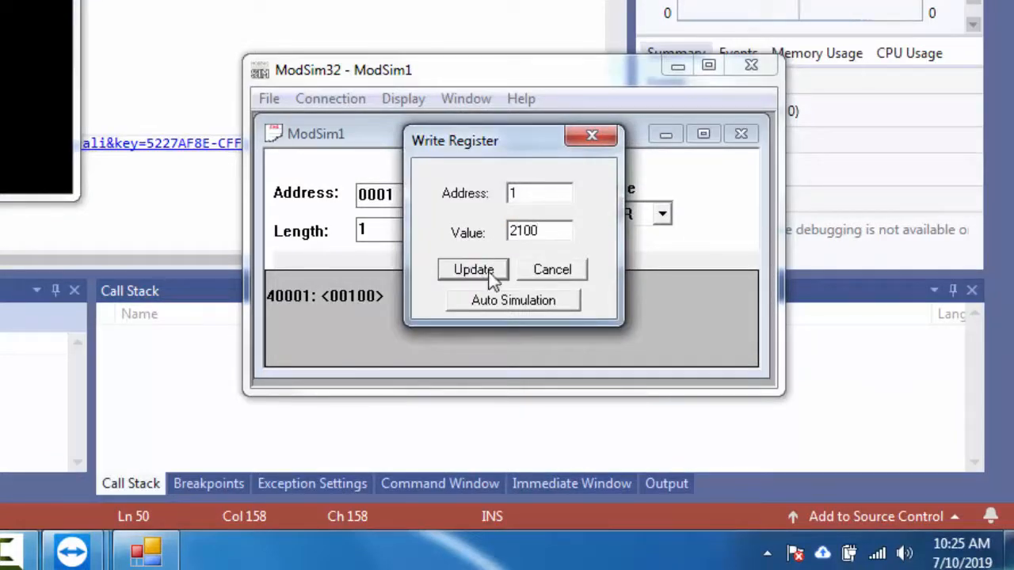
{"action": "left_click", "coordinate": [472, 269]}
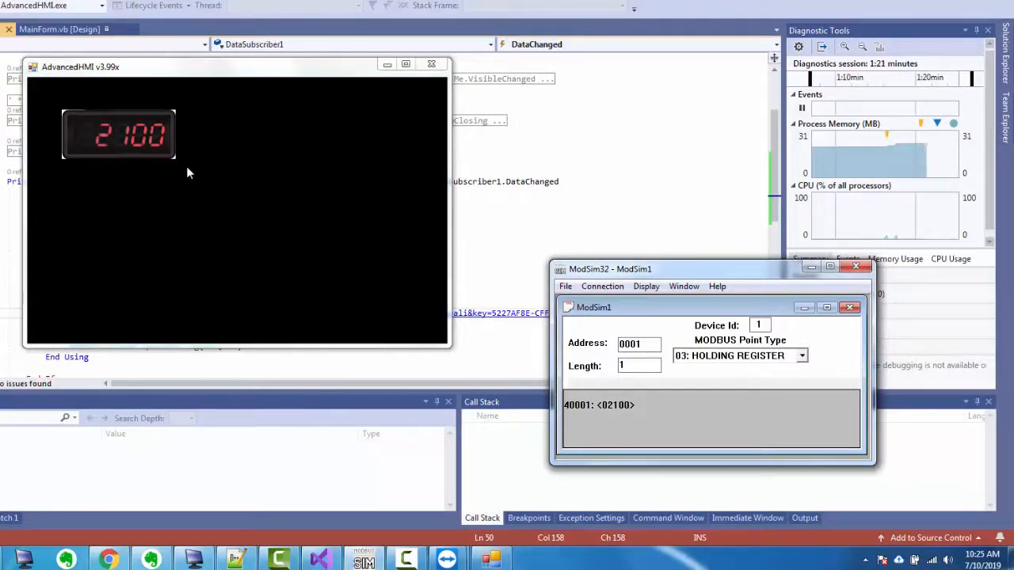
{"action": "mouse_move", "coordinate": [368, 325]}
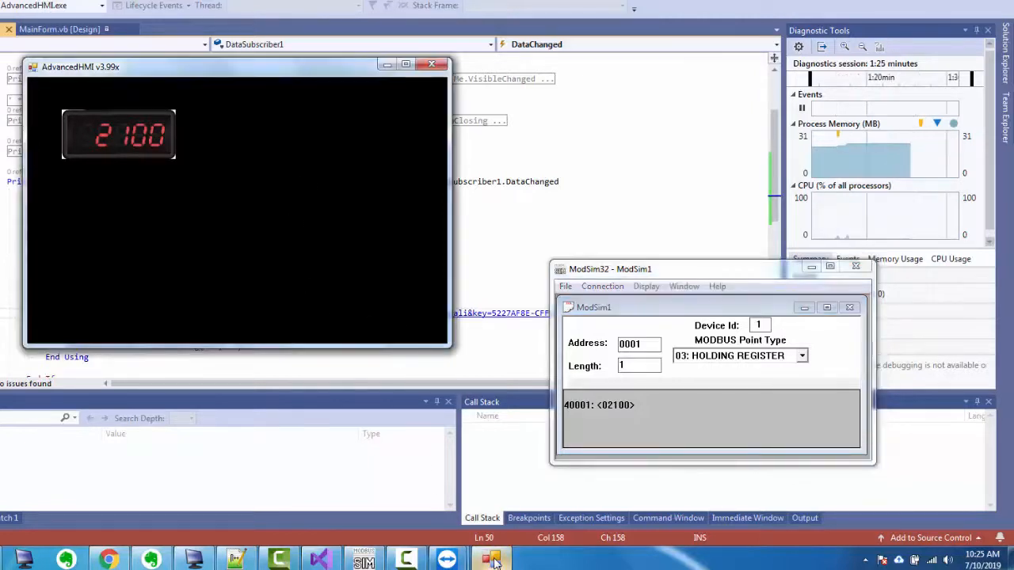
{"action": "left_click", "coordinate": [491, 558]}
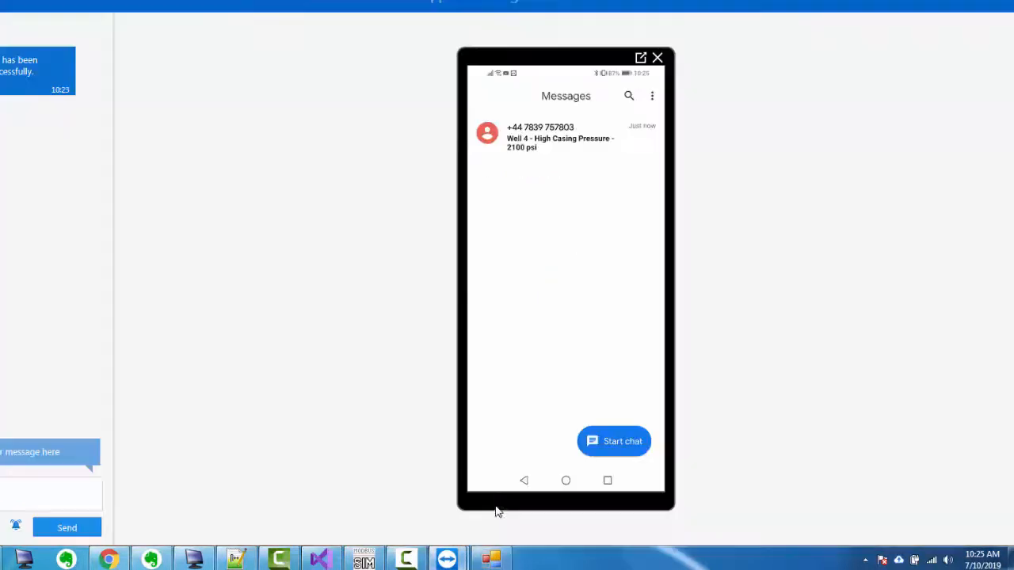
{"action": "mouse_move", "coordinate": [557, 143]}
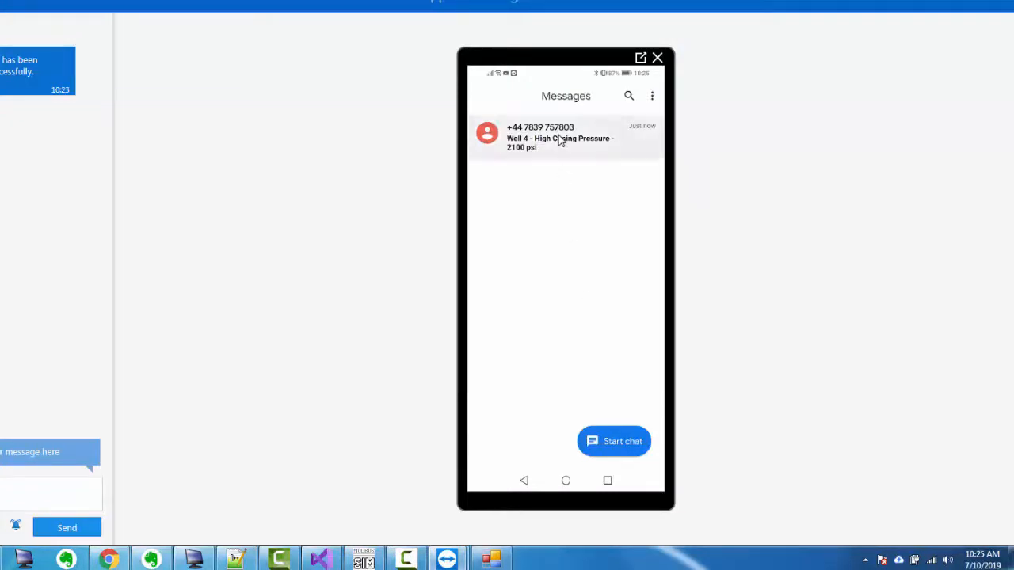
Open the 'Well 4 - High Casing Pressure - 2100 psi' SMS from ClickSend
{"action": "left_click", "coordinate": [560, 136]}
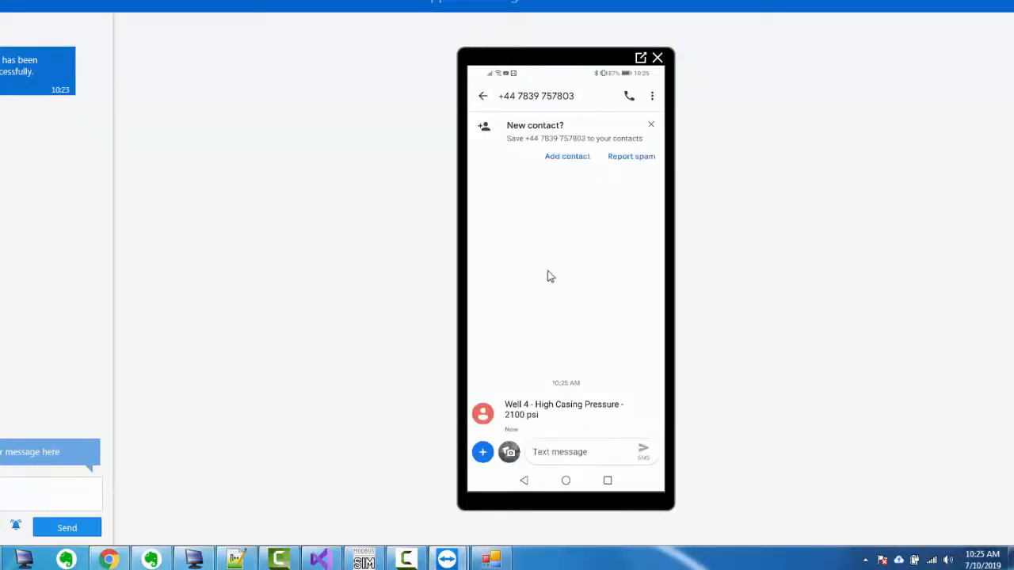
{"action": "mouse_move", "coordinate": [576, 415]}
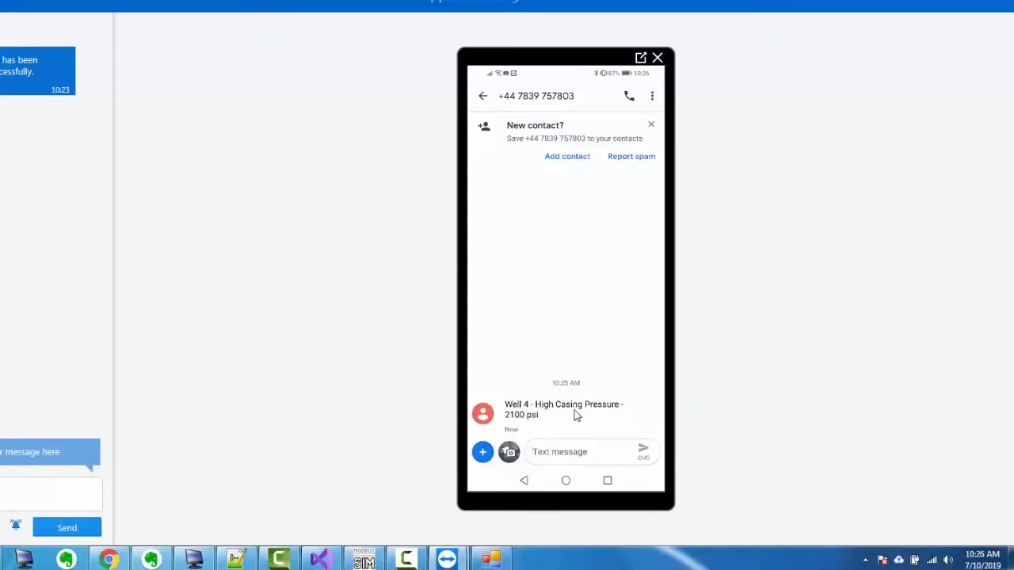
{"action": "mouse_move", "coordinate": [562, 420]}
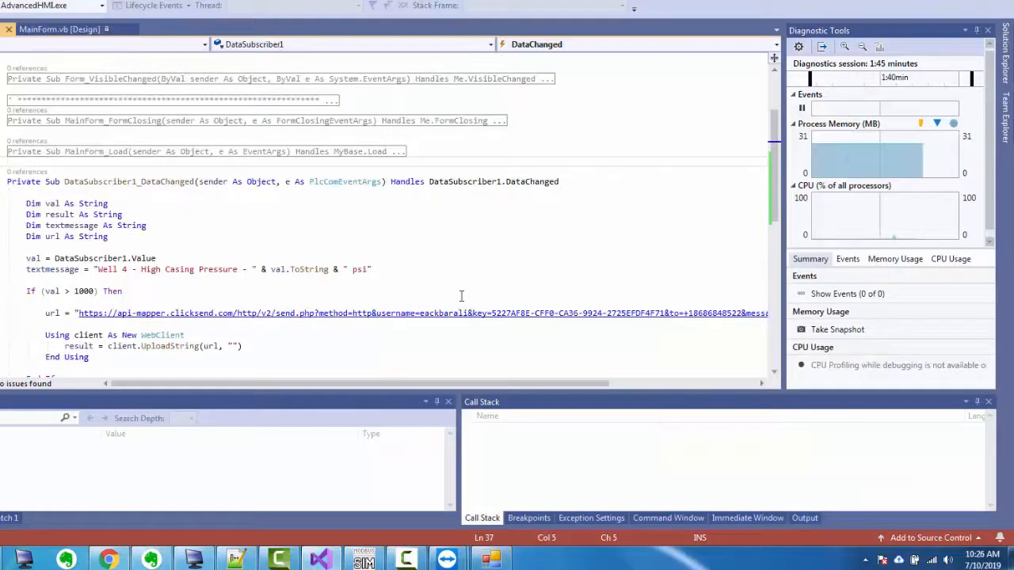
Scroll through the DataSubscriber1_DataChanged SMS alert code down to End Sub
{"action": "scroll", "scroll_direction": "down", "scroll_amount": 3}
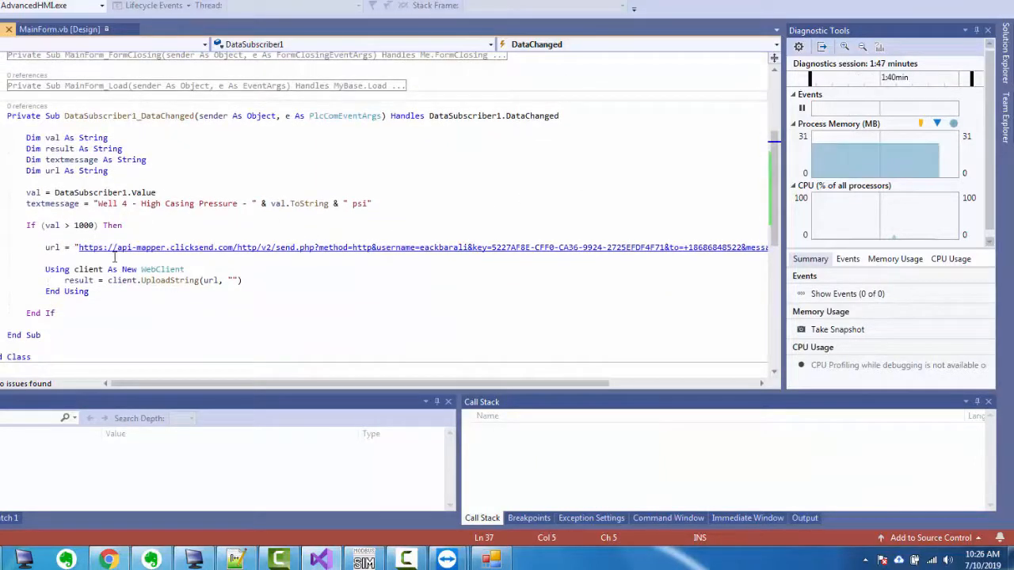